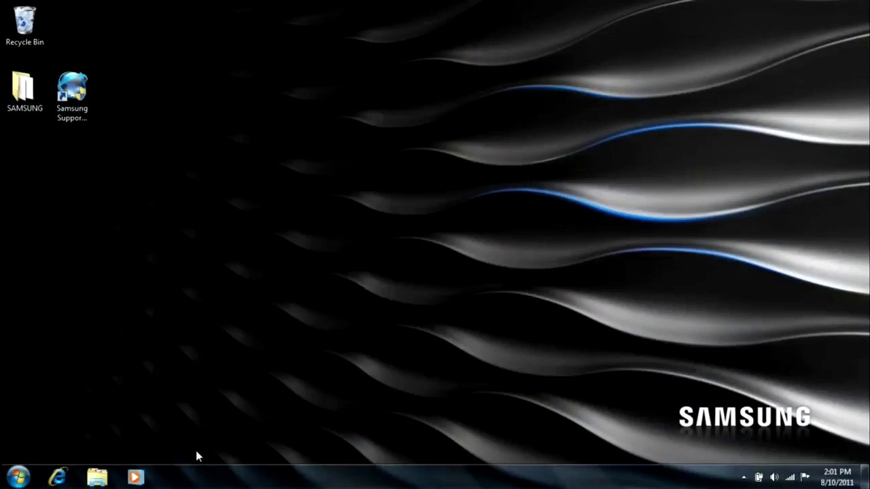
# Launch Easy Network Manager from Start > All Programs > Samsung, landing on the saved Office location.
pyautogui.click(11, 476)
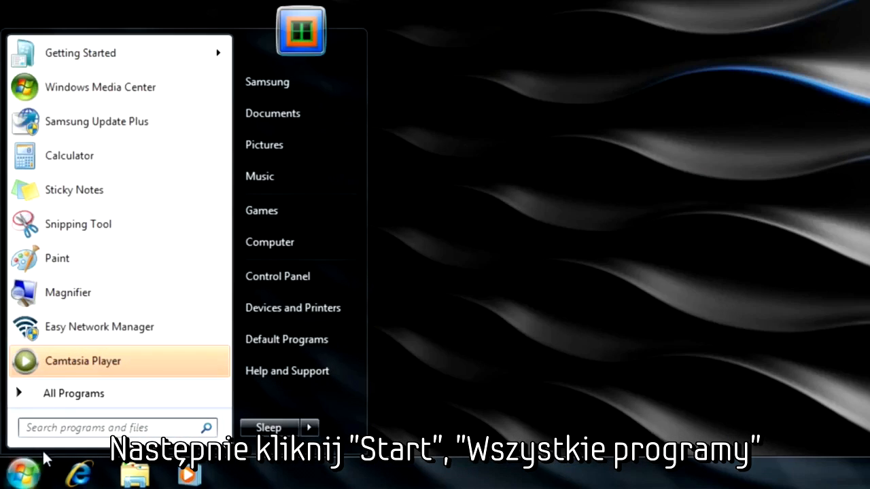
pyautogui.click(74, 392)
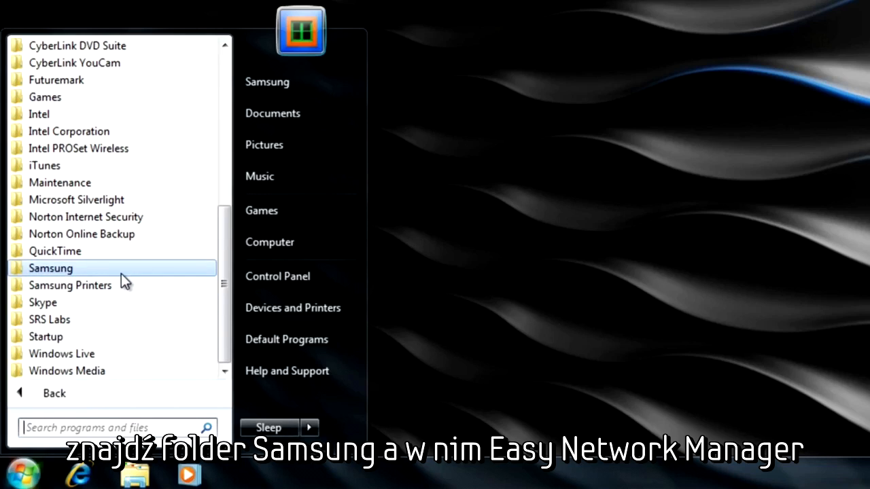
pyautogui.click(51, 268)
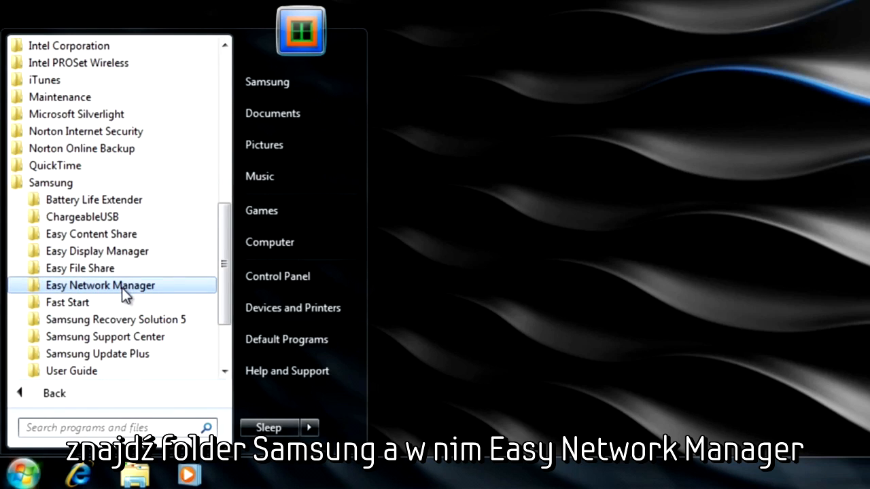
pyautogui.click(101, 286)
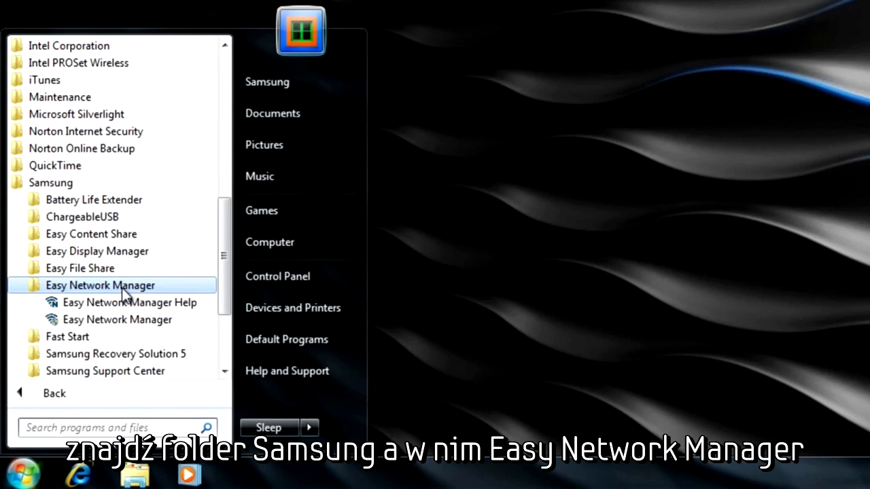
pyautogui.click(117, 319)
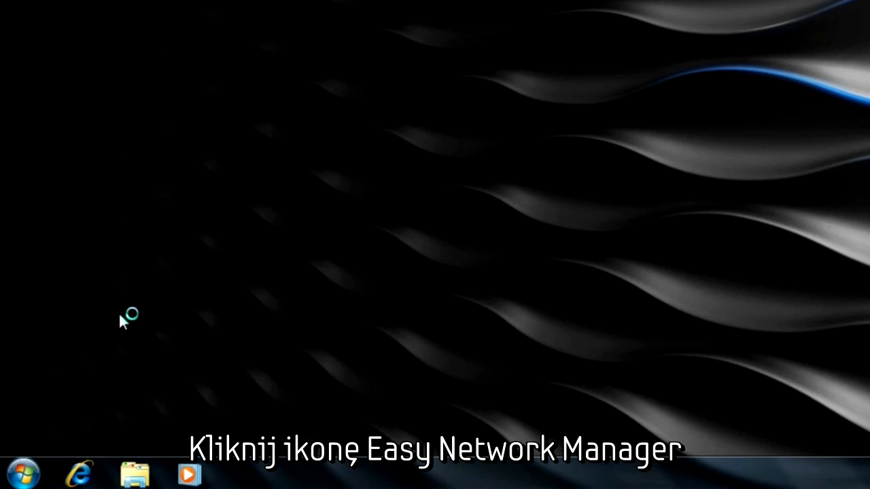
pyautogui.click(189, 473)
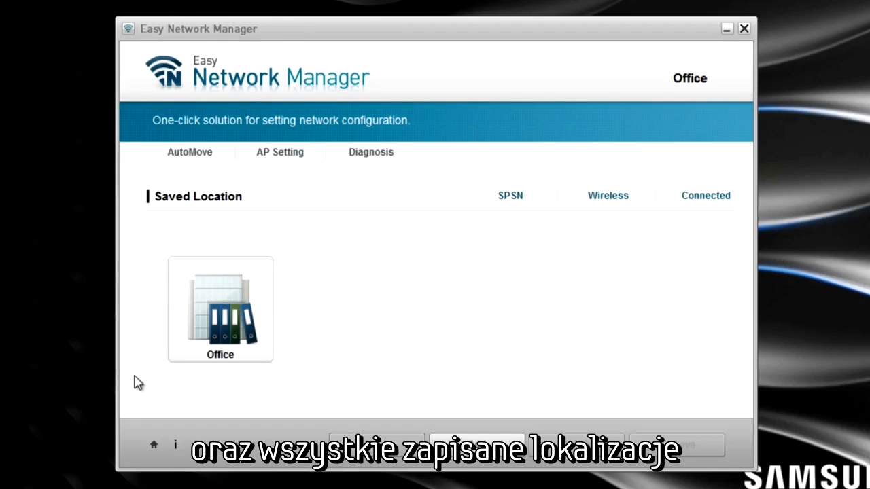
pyautogui.moveTo(420, 413)
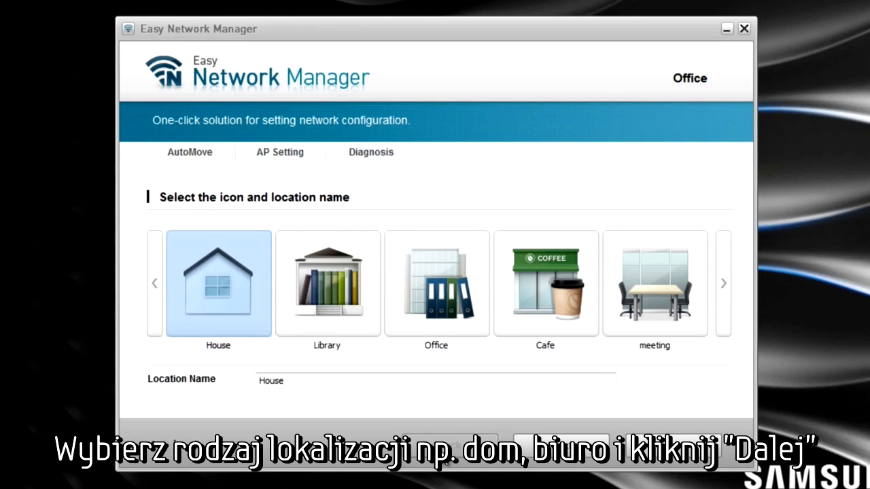
# Create the 'House' location with the house icon and confirm moving to it immediately.
pyautogui.click(560, 446)
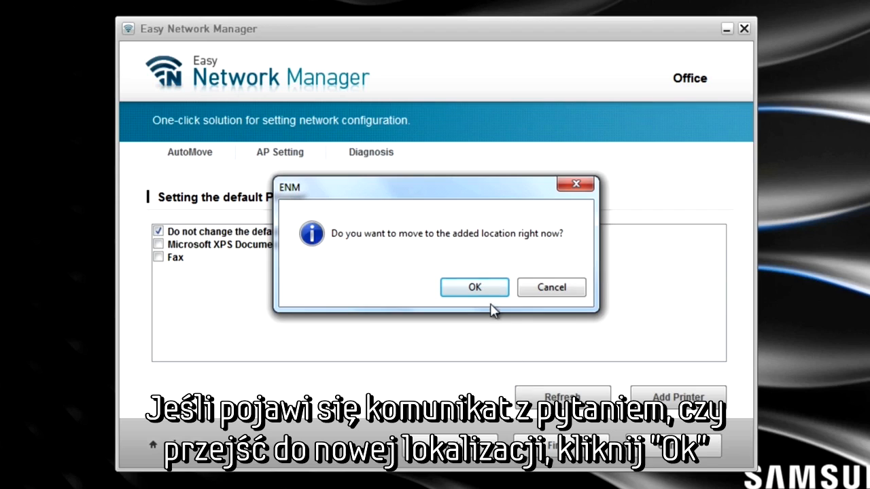
pyautogui.click(473, 287)
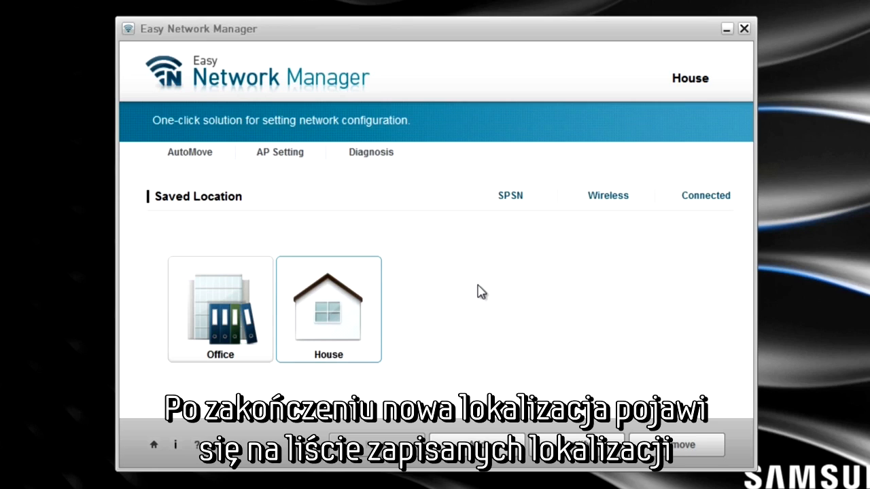
# Delete the 'Office' location, leaving 'House' as the only saved location.
pyautogui.click(220, 310)
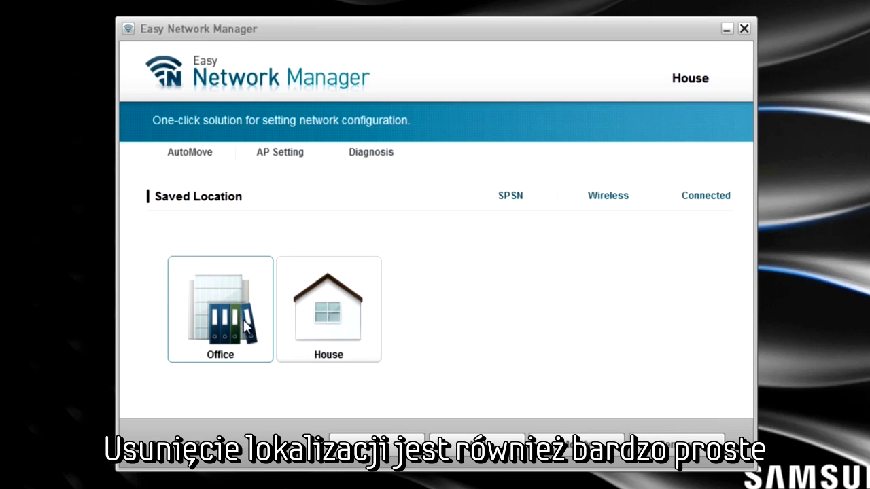
pyautogui.moveTo(244, 310)
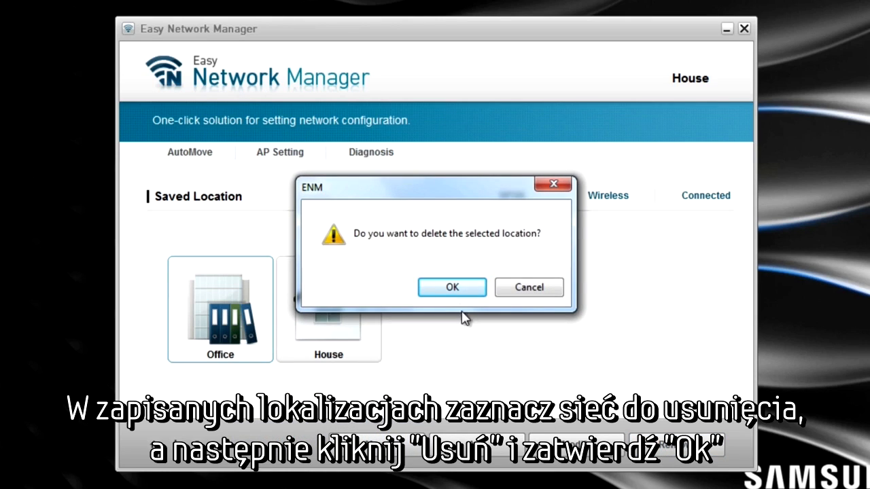
pyautogui.click(451, 287)
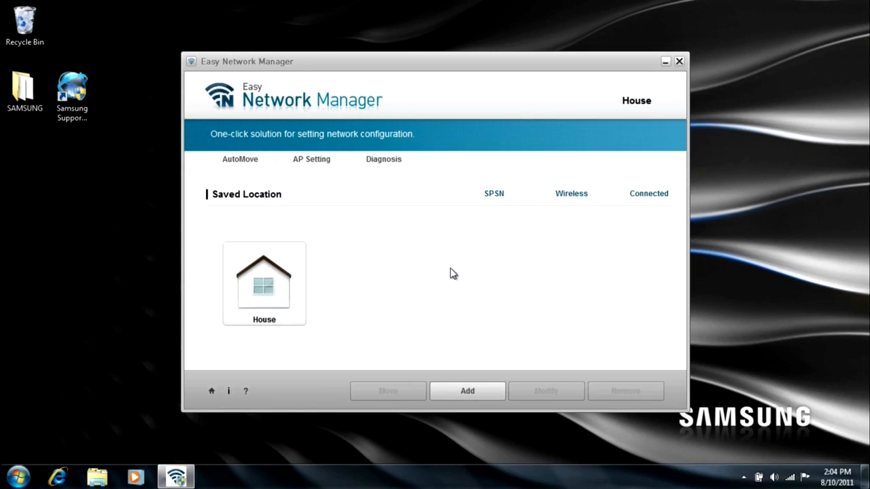